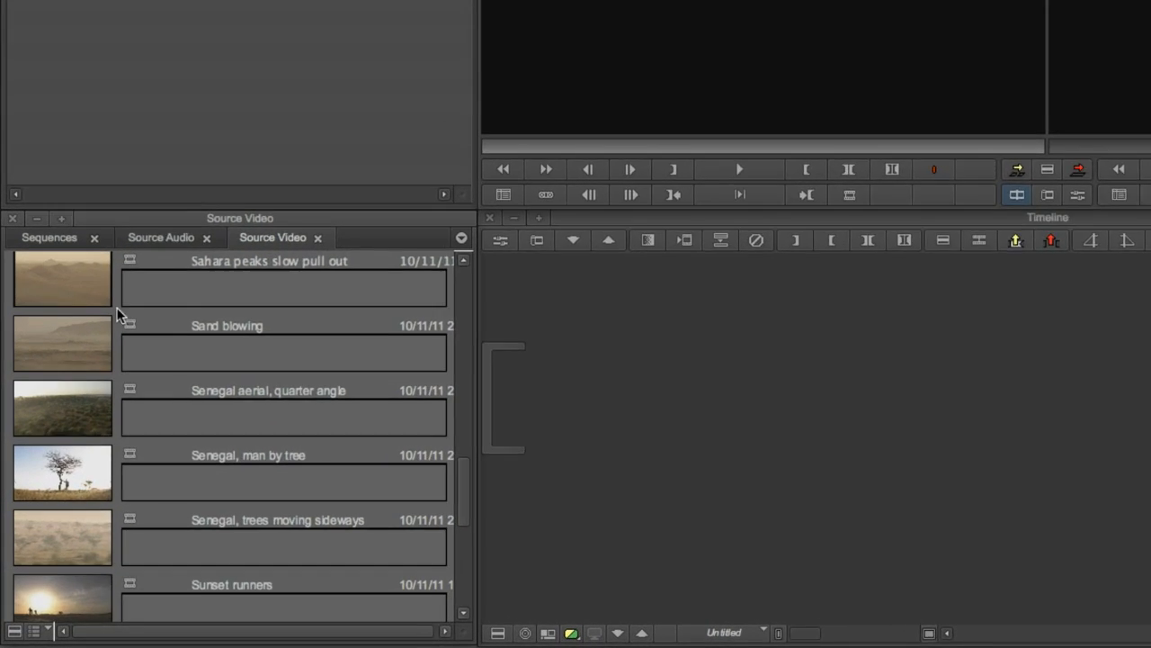
In the Sequences bin, create a new sequence and name it 'Rough draft'
{"action": "left_click", "coordinate": [48, 236]}
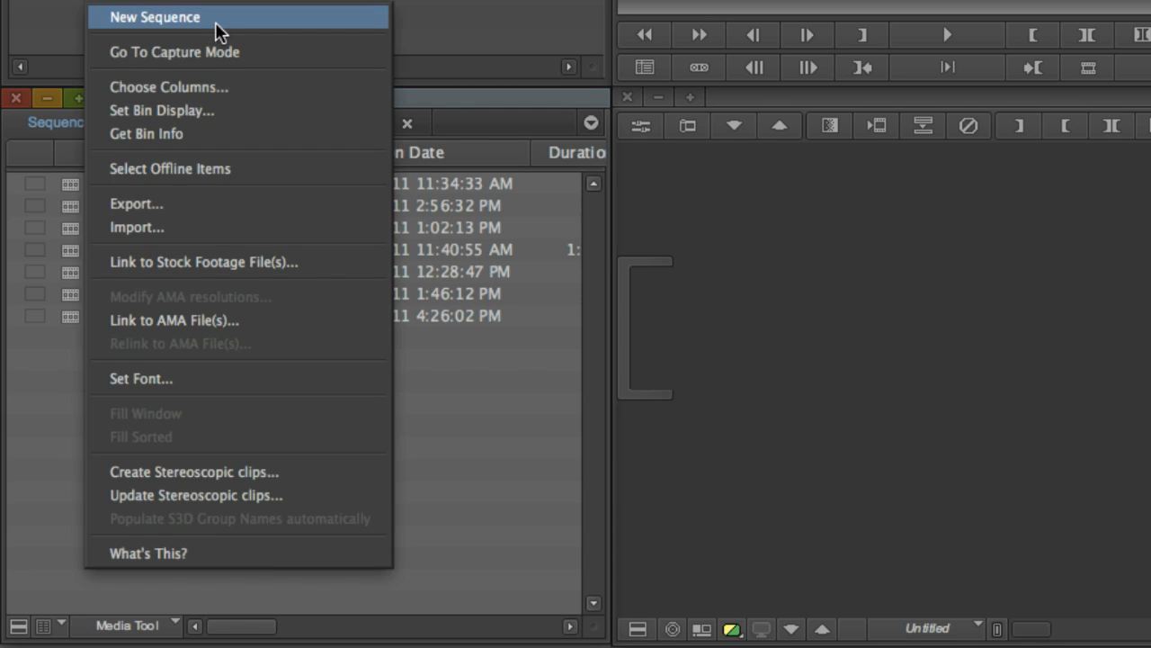
{"action": "left_click", "coordinate": [153, 16]}
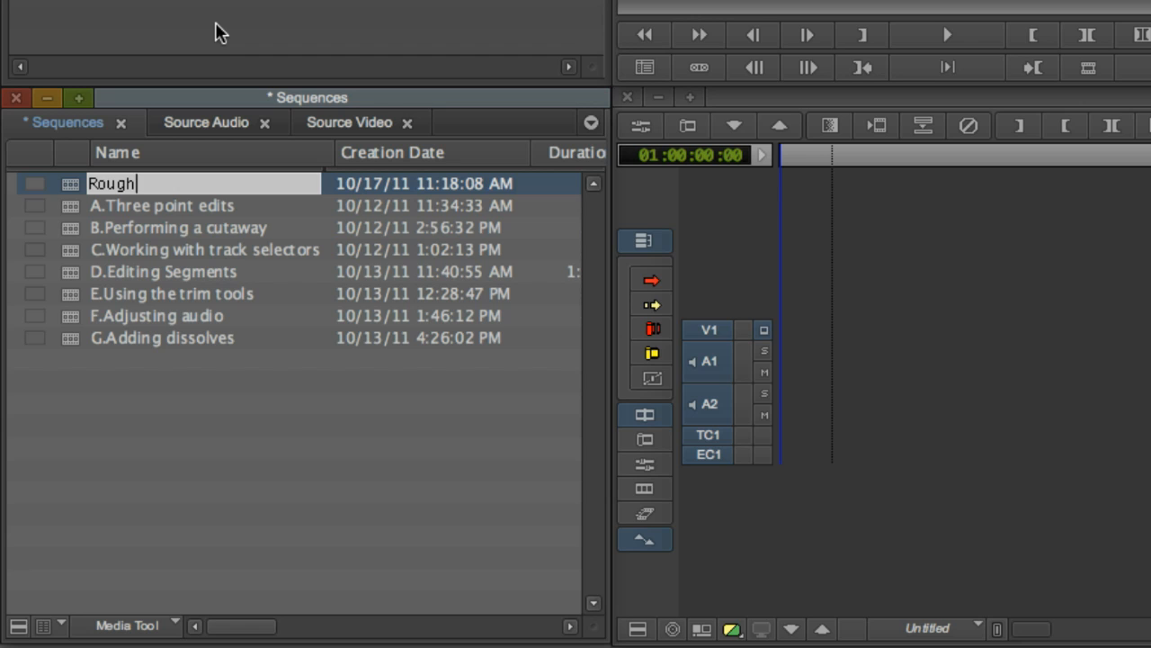
{"action": "type", "text": "draft"}
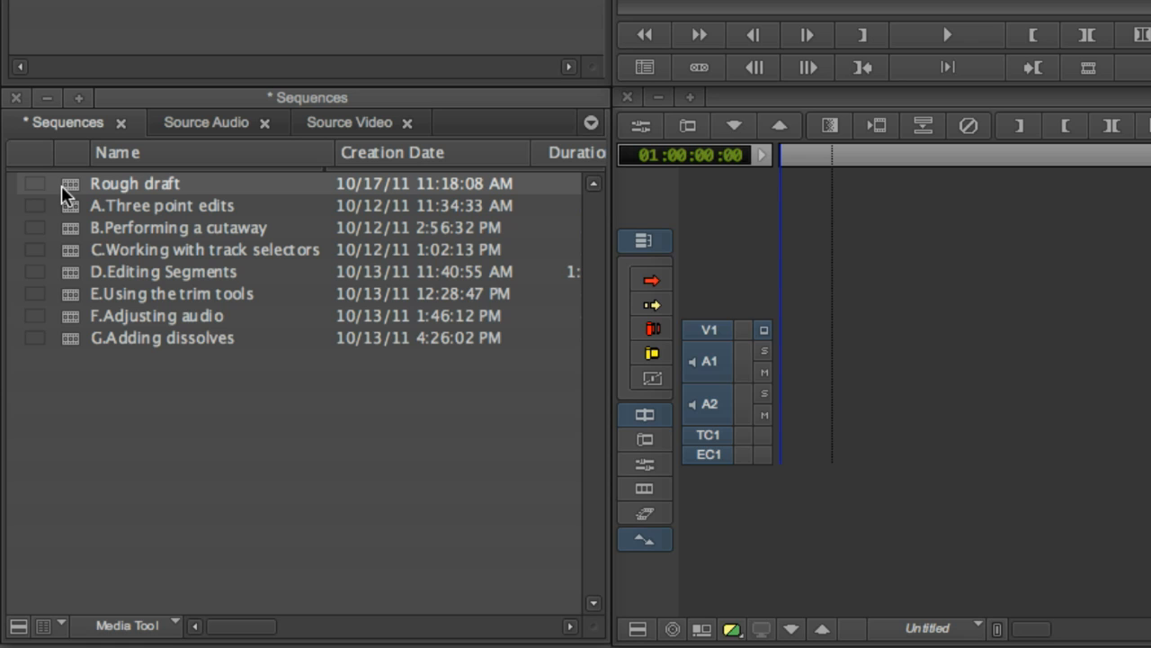
Duplicate 'Rough draft', rename the copy 'Rough draft work in progress', and select it
{"action": "right_click", "coordinate": [135, 183]}
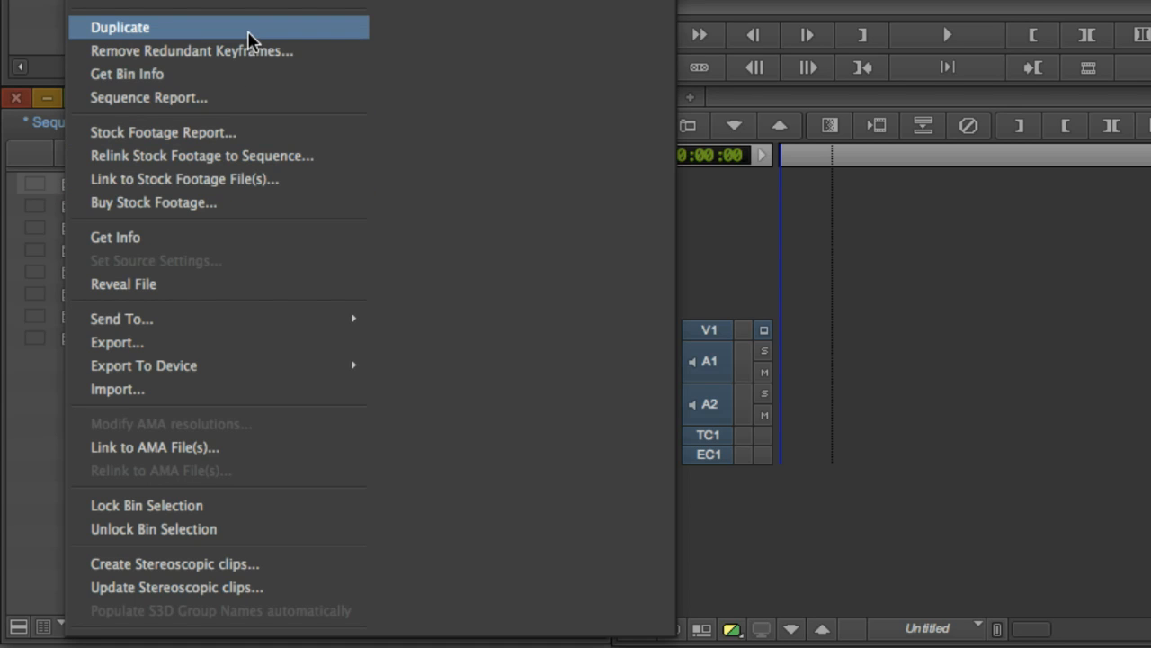
{"action": "left_click", "coordinate": [119, 27]}
{"action": "type", "text": "Rough draft"}
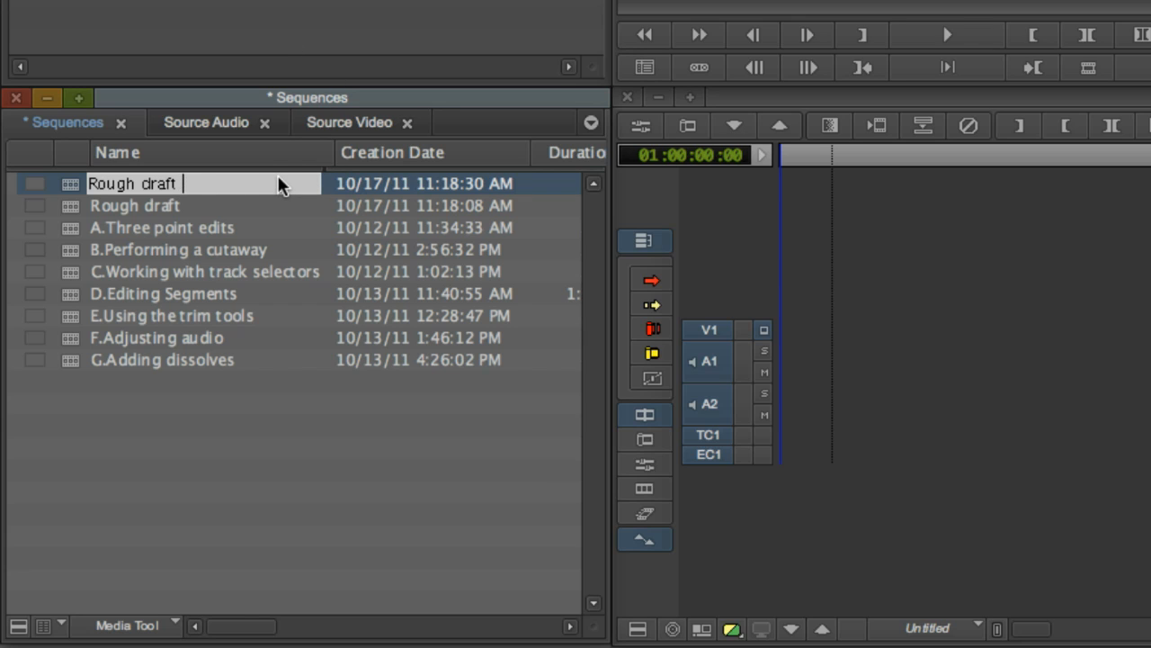
{"action": "type", "text": "work in progress"}
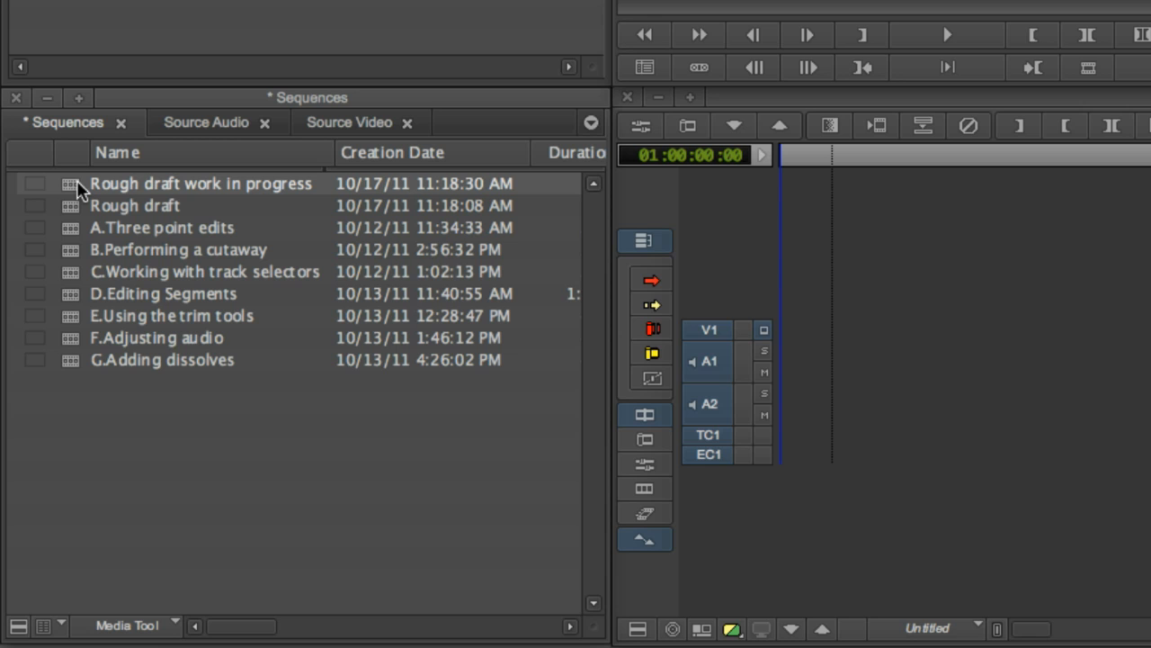
{"action": "left_click", "coordinate": [349, 123]}
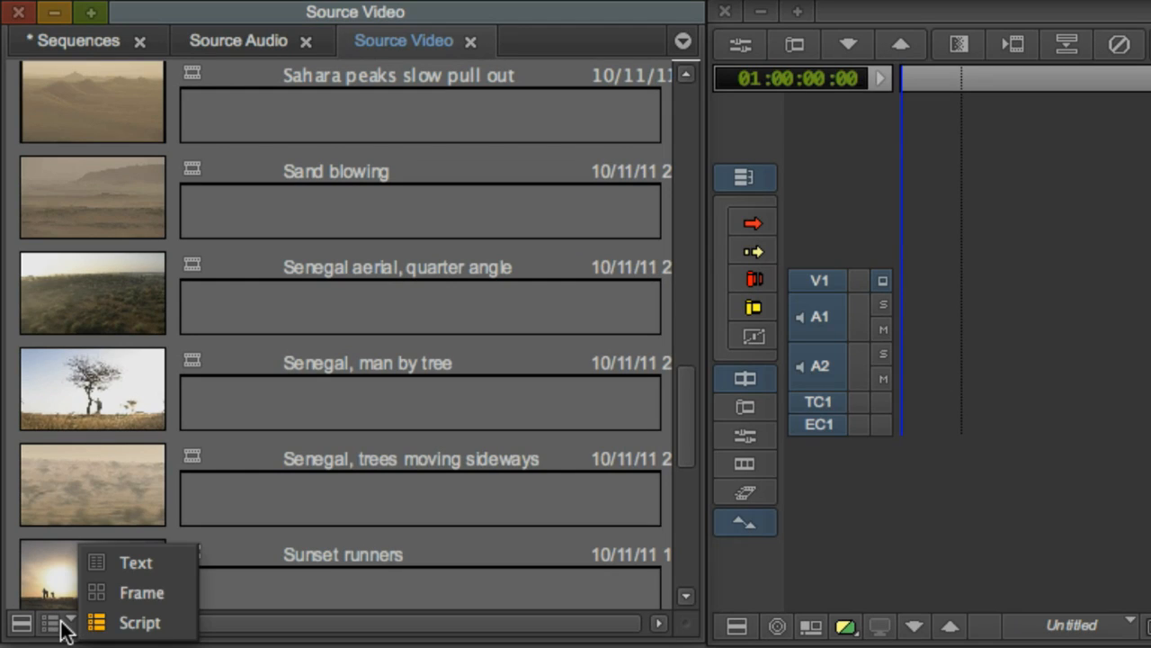
{"action": "mouse_move", "coordinate": [141, 592]}
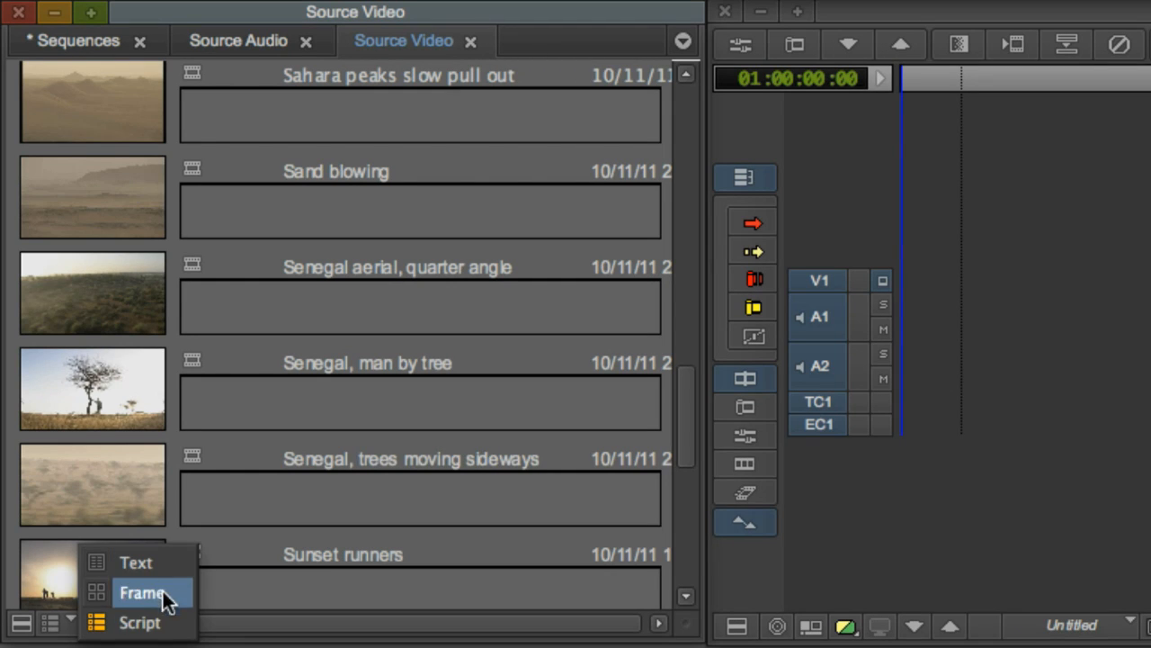
Switch the Source Video bin to Frame view
{"action": "left_click", "coordinate": [141, 592]}
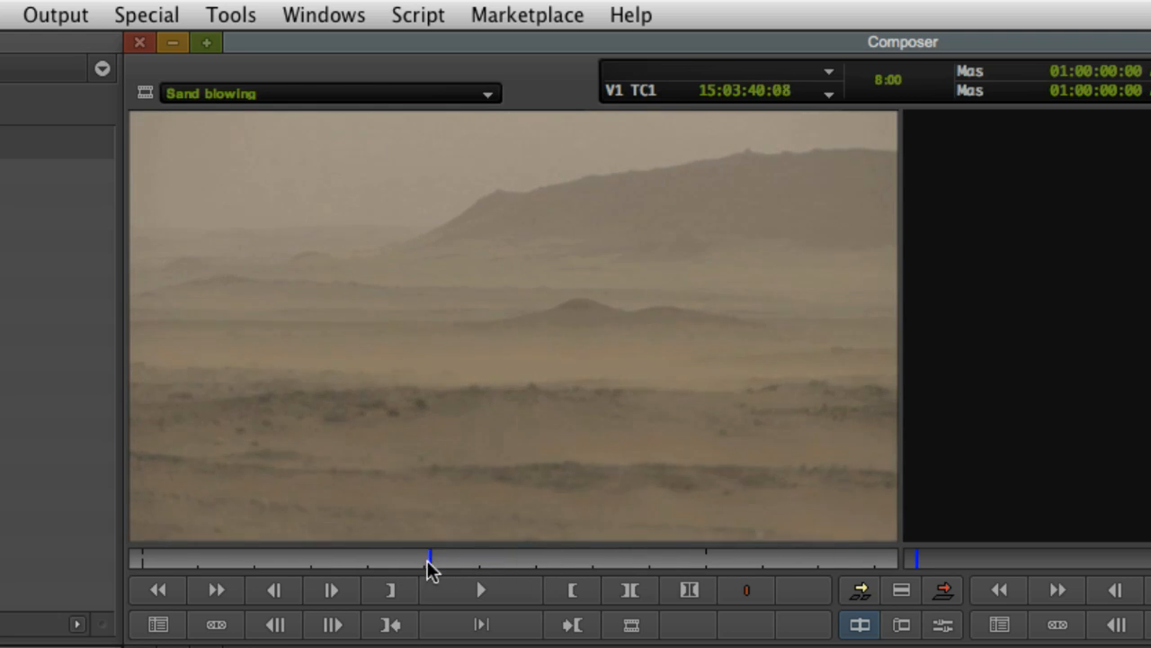
{"action": "key", "text": "space"}
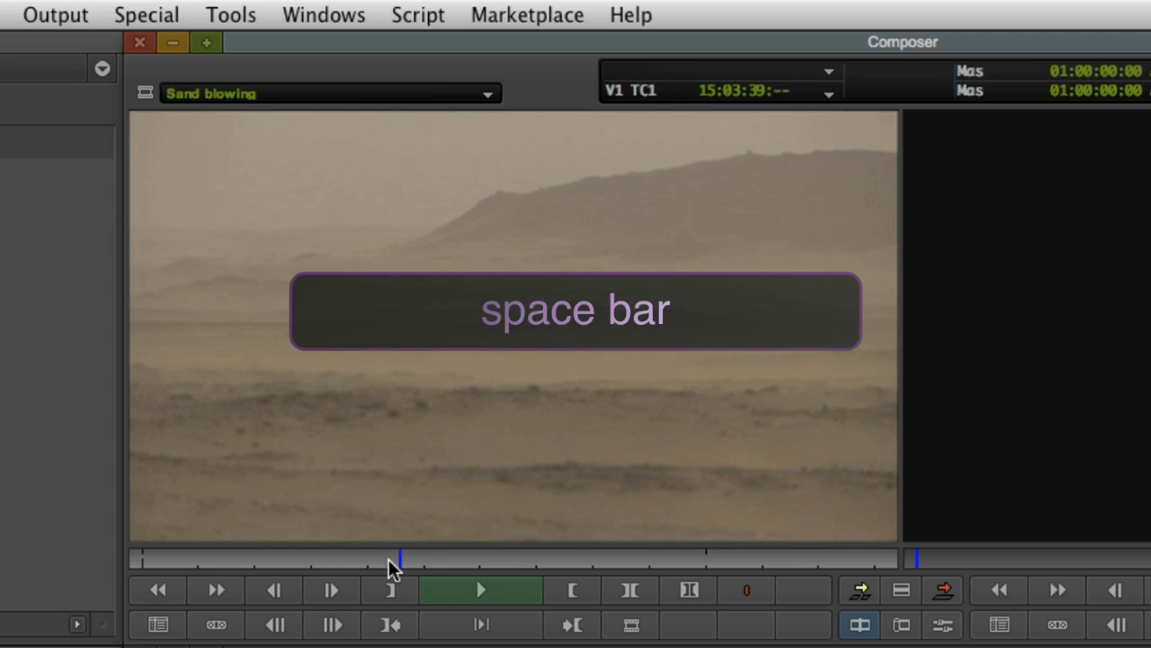
{"action": "key", "text": "space"}
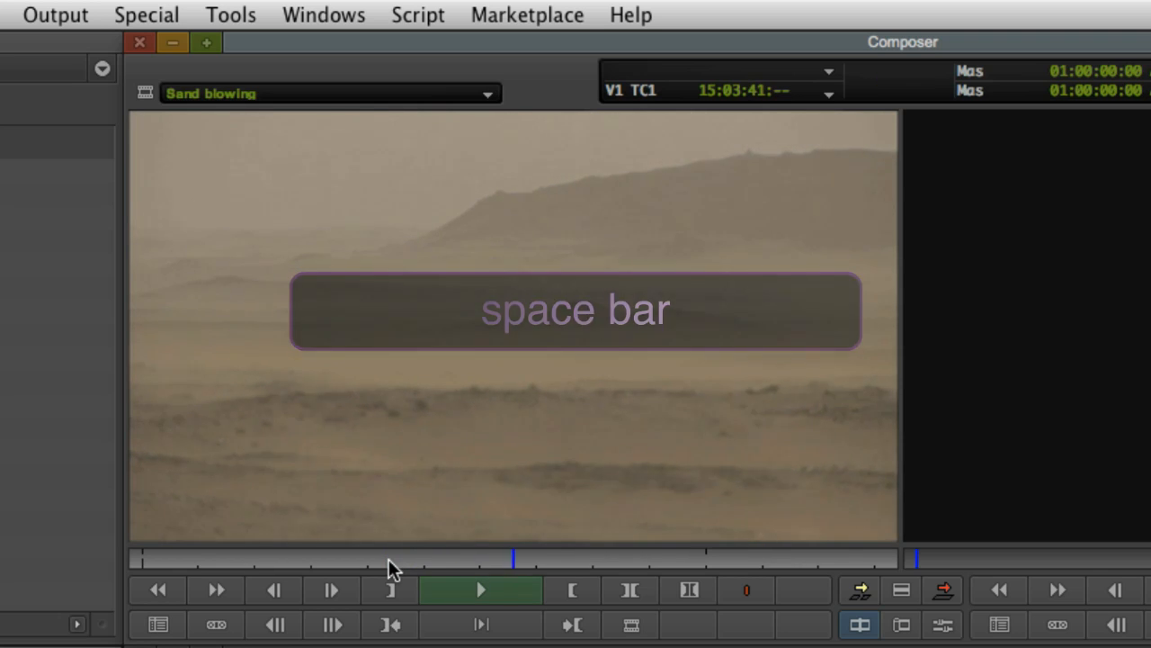
{"action": "key", "text": "space"}
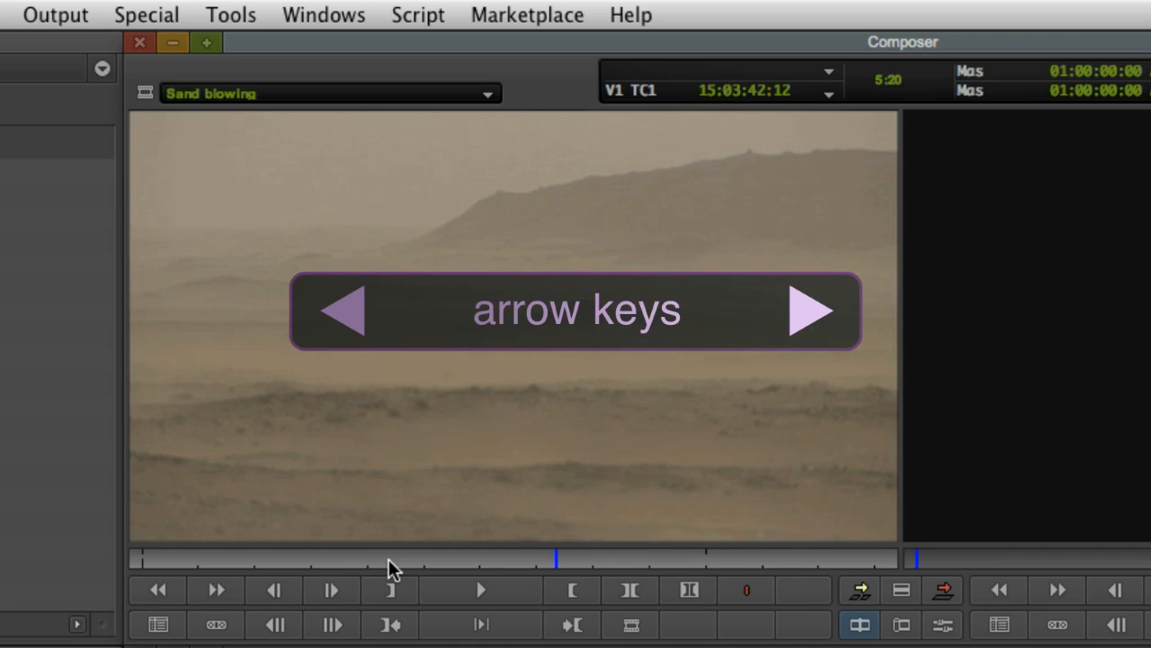
{"action": "key", "text": "Right"}
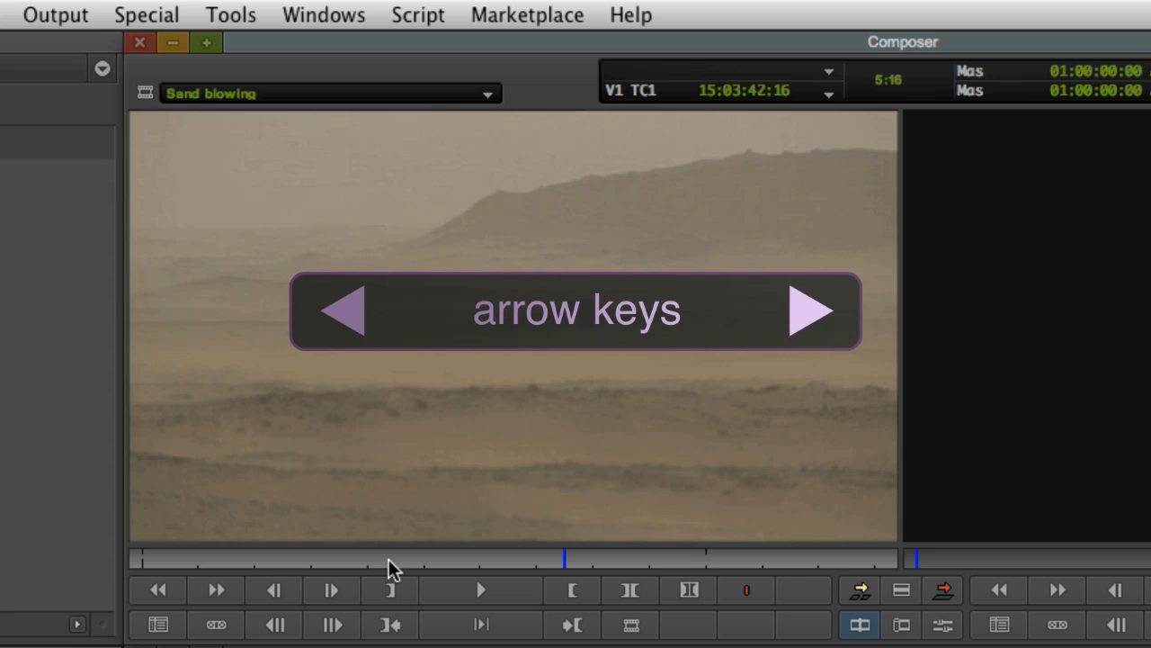
{"action": "key", "text": "Right"}
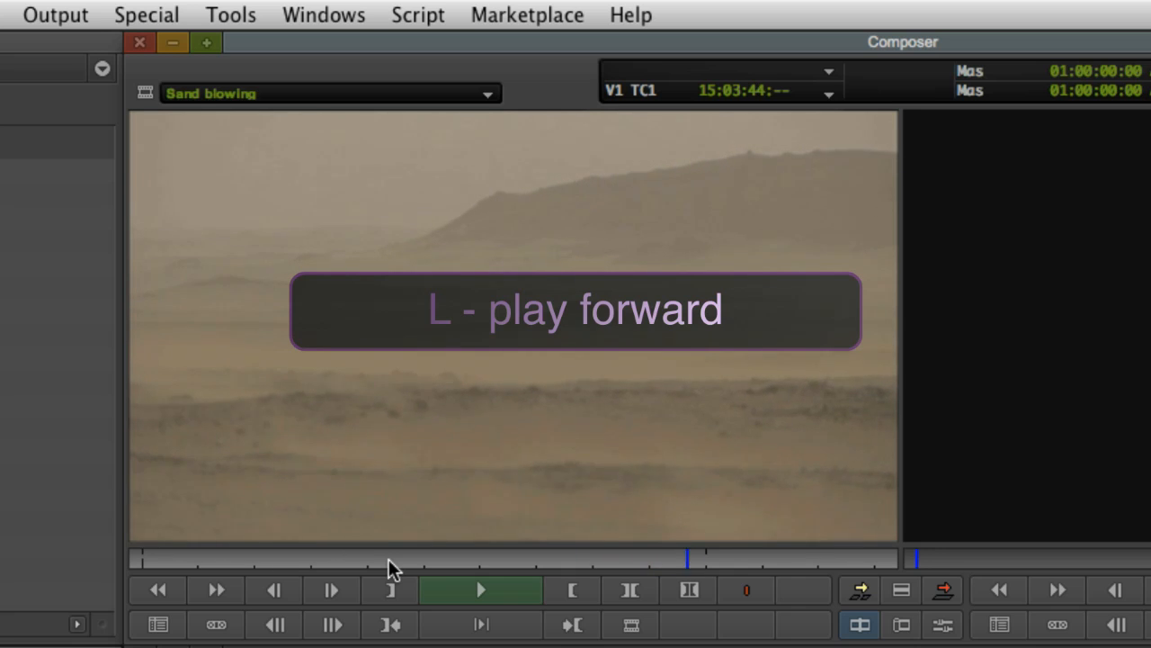
{"action": "key", "text": "j"}
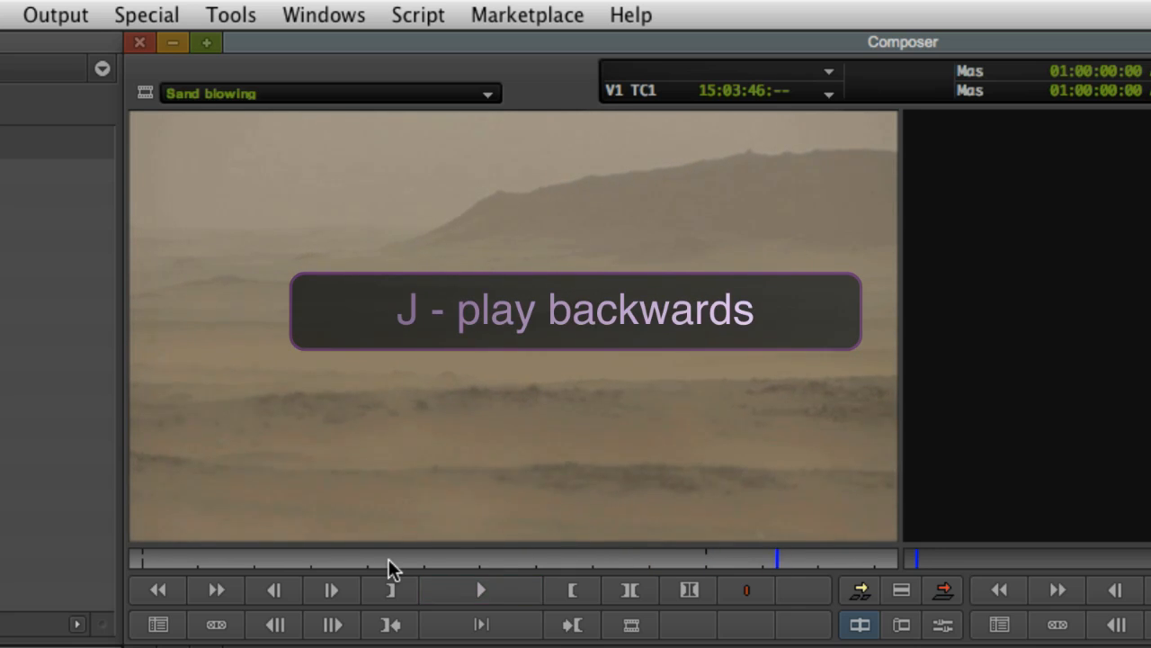
{"action": "key", "text": "j"}
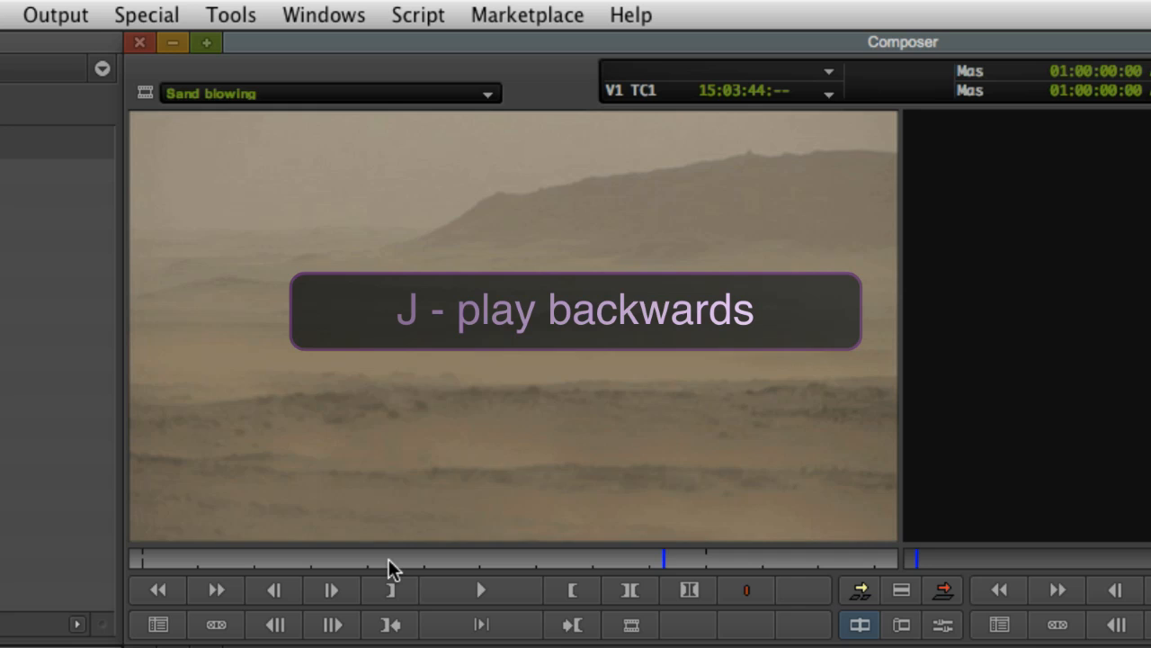
{"action": "key", "text": "k"}
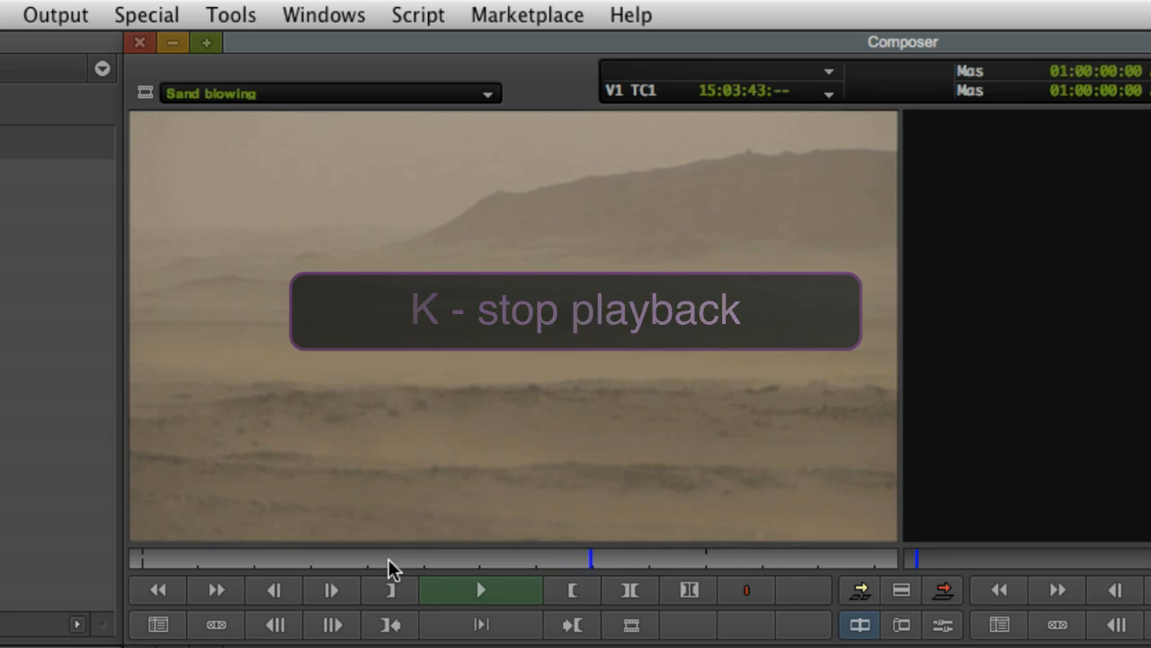
{"action": "key", "text": "l"}
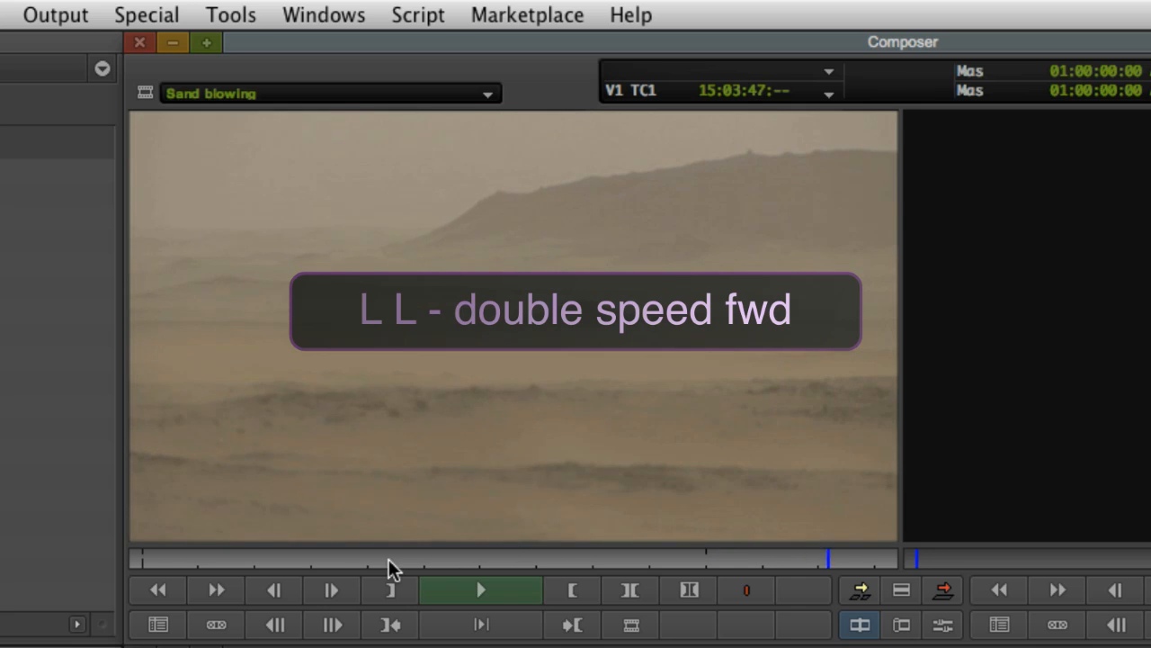
{"action": "key", "text": "j"}
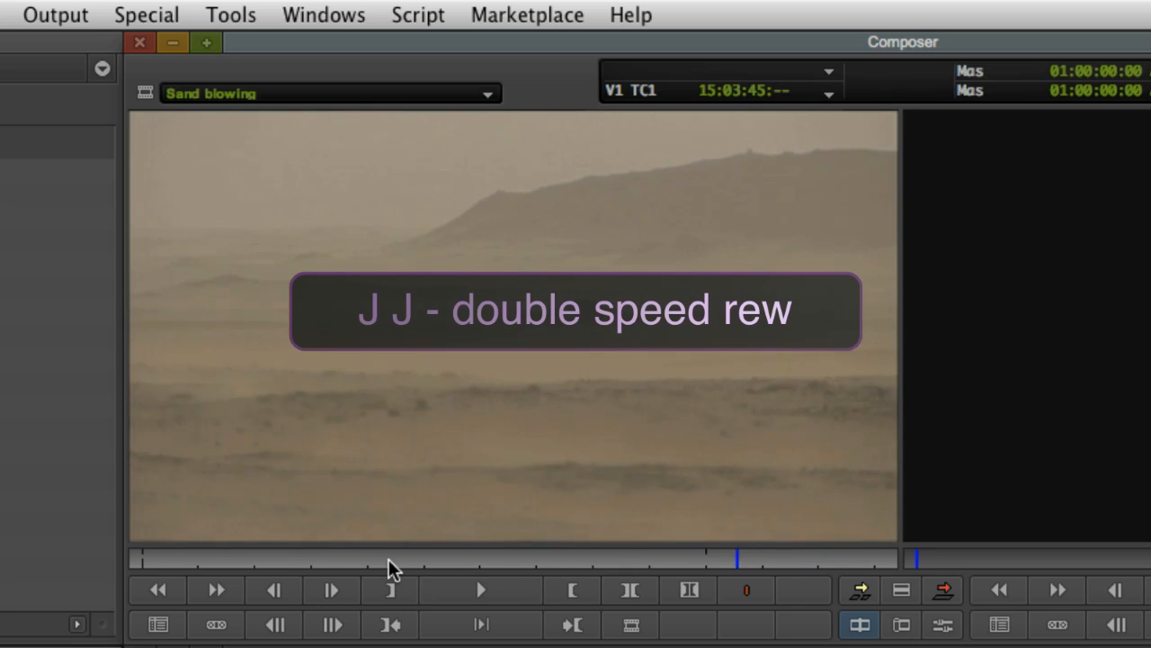
{"action": "key", "text": "j"}
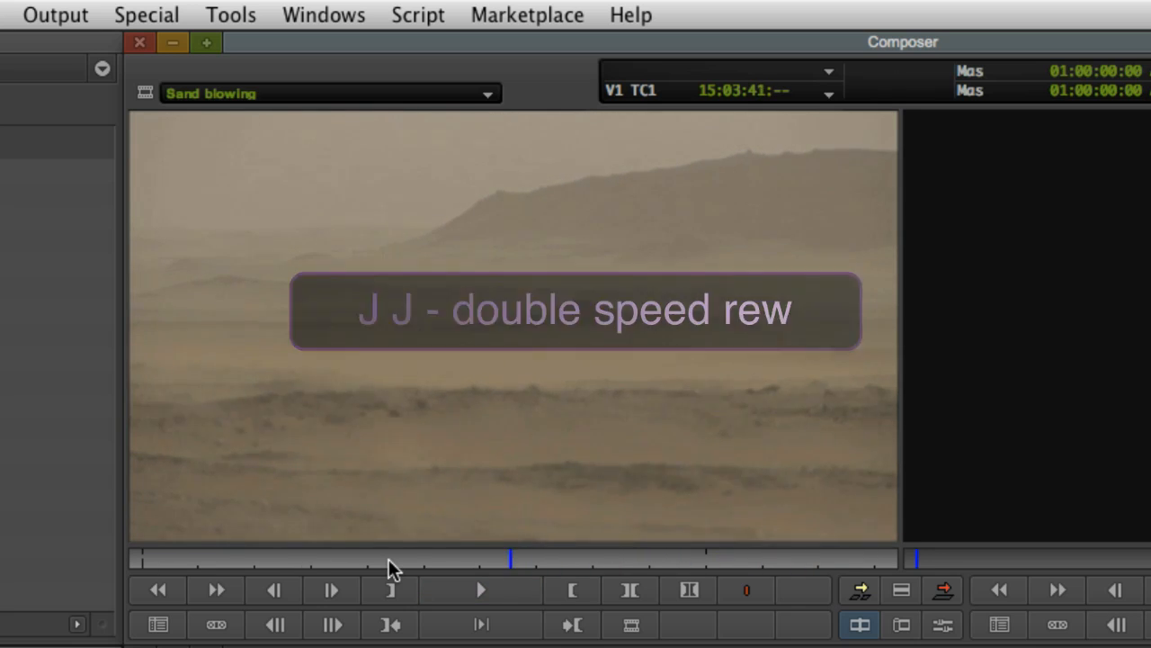
{"action": "key", "text": "j"}
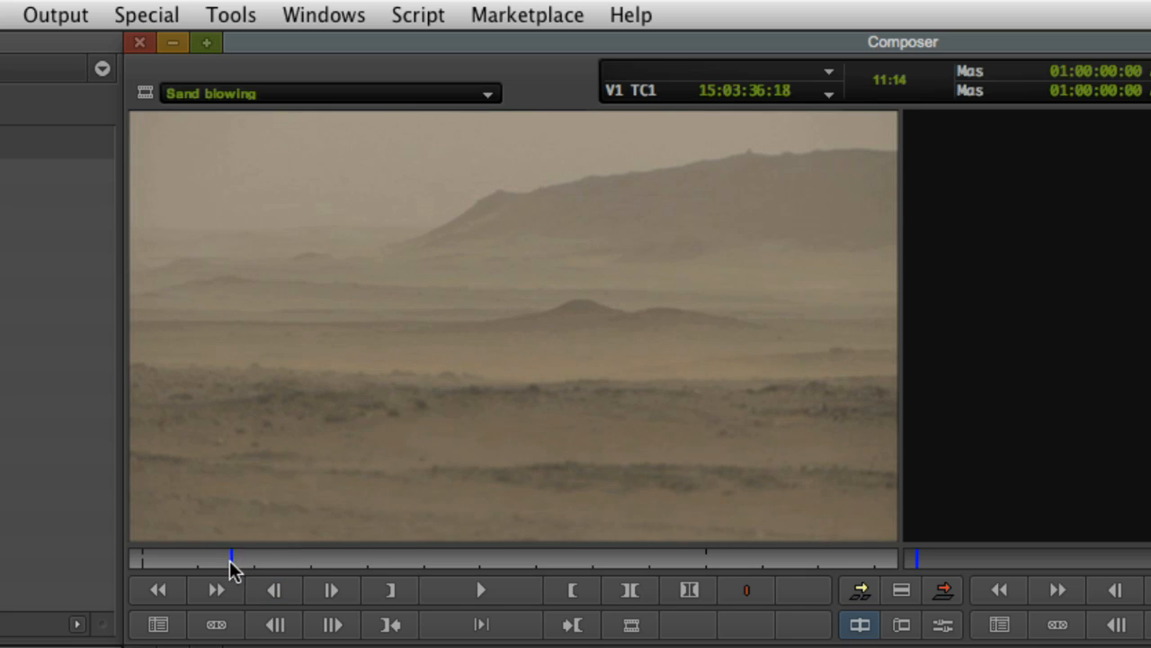
Mark in and out points on Sand blowing about three seconds apart
{"action": "key", "text": "i"}
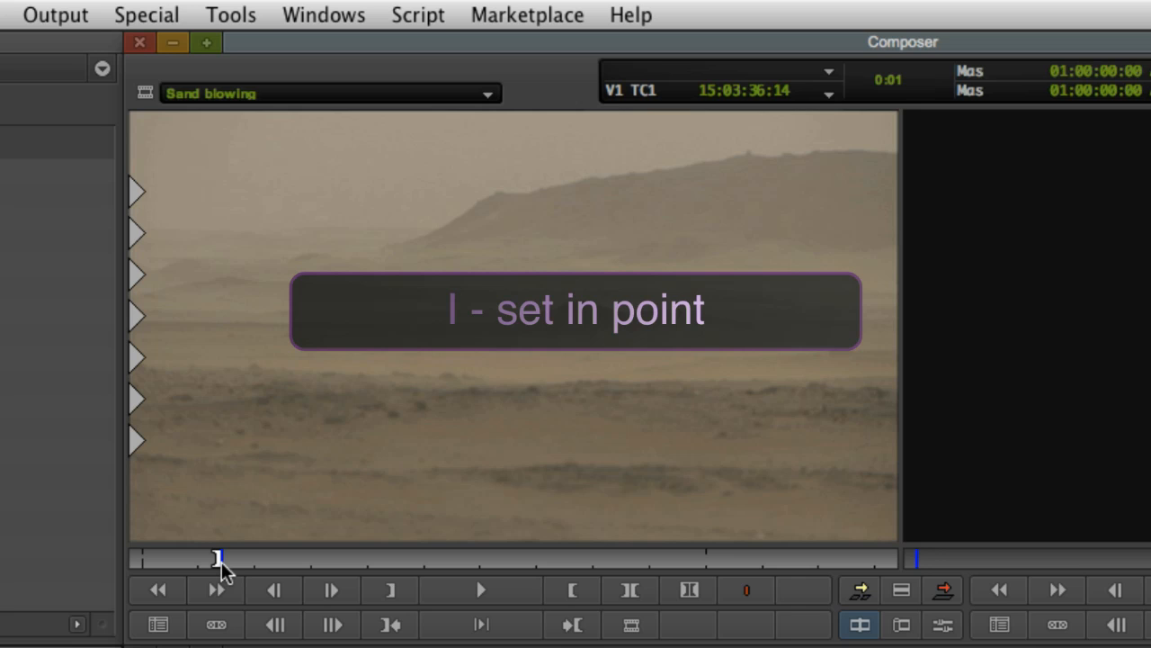
{"action": "key", "text": "i"}
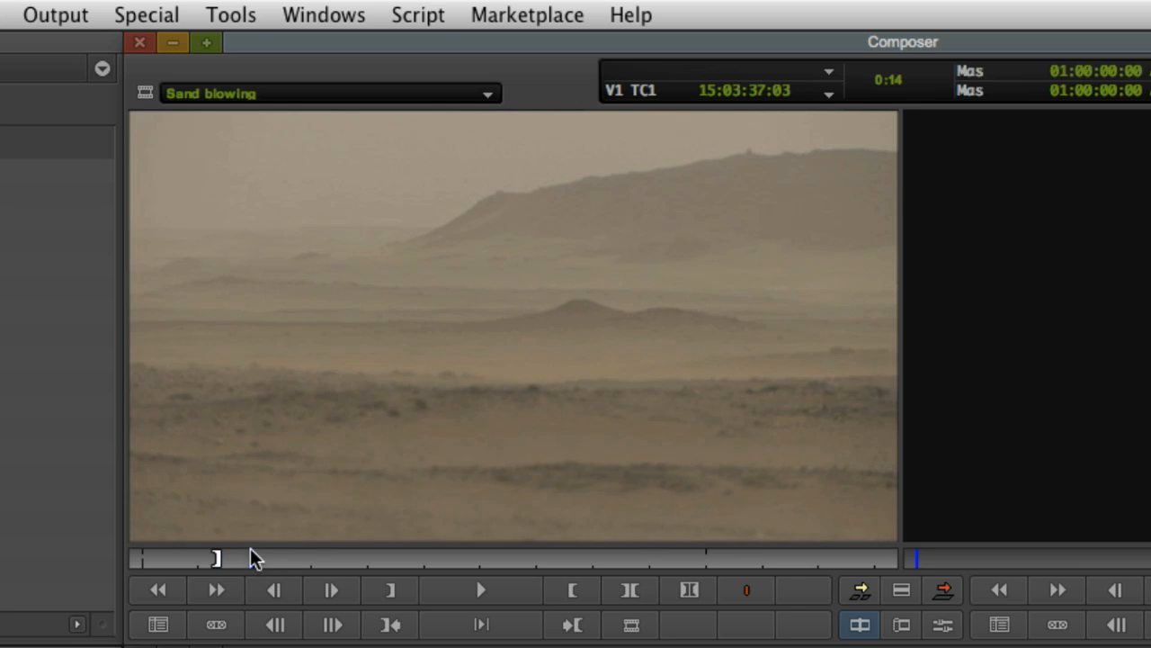
{"action": "key", "text": "o"}
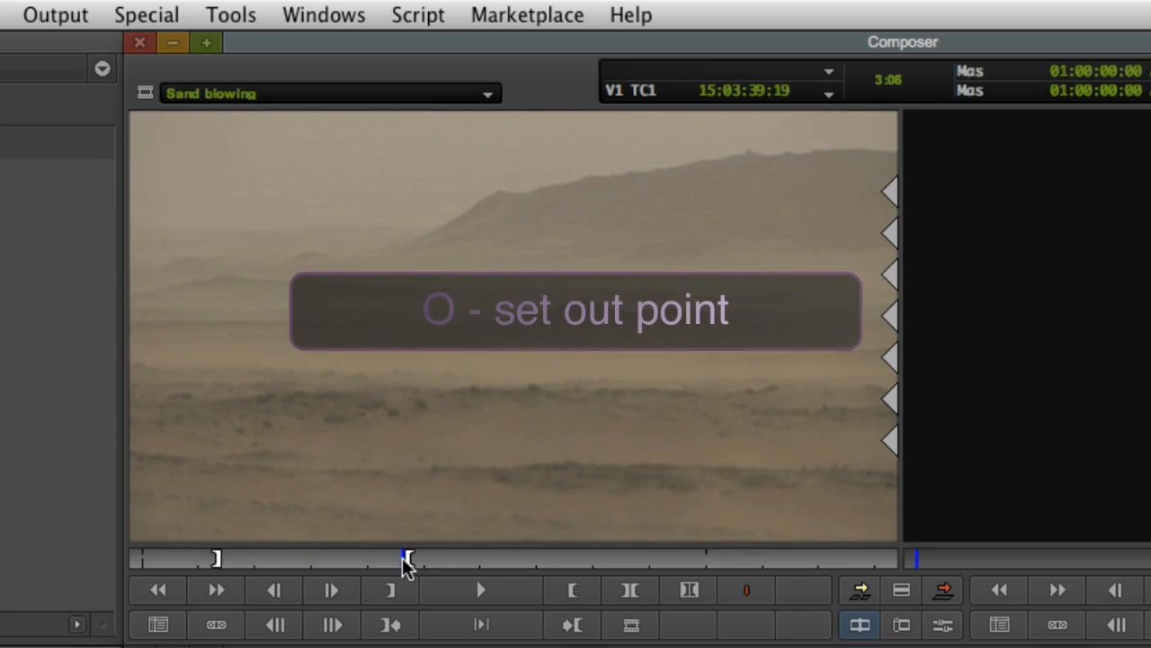
{"action": "key", "text": "o"}
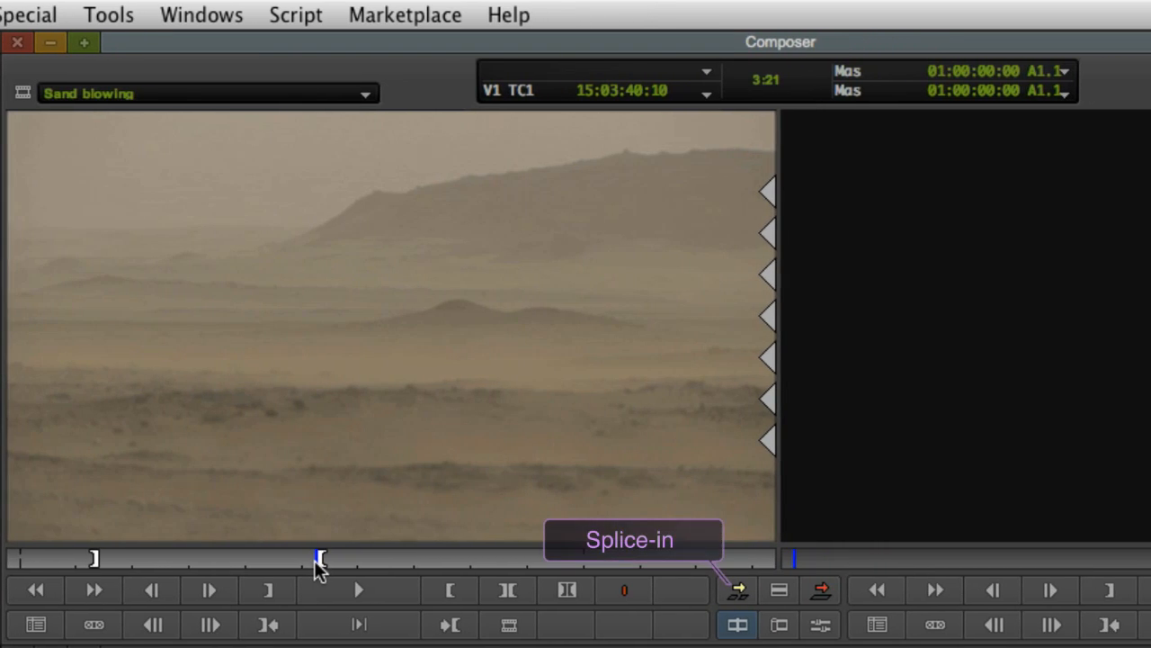
{"action": "mouse_move", "coordinate": [820, 590]}
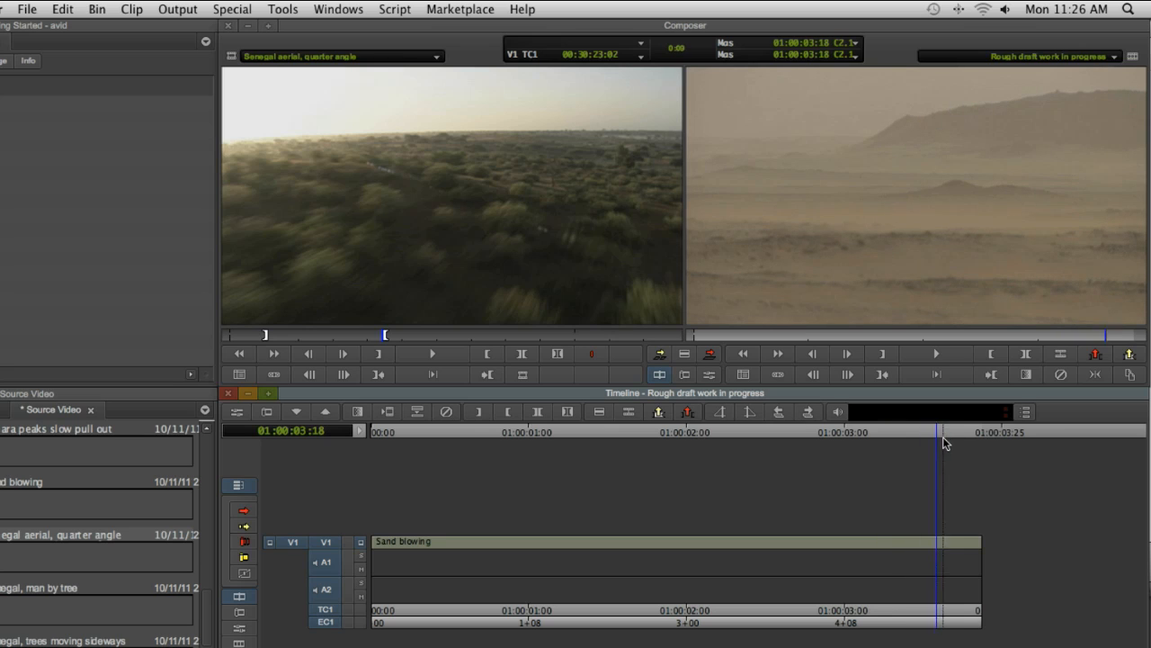
Move the sequence position to 01:00:03:10 in the timeline
{"action": "left_click", "coordinate": [900, 441]}
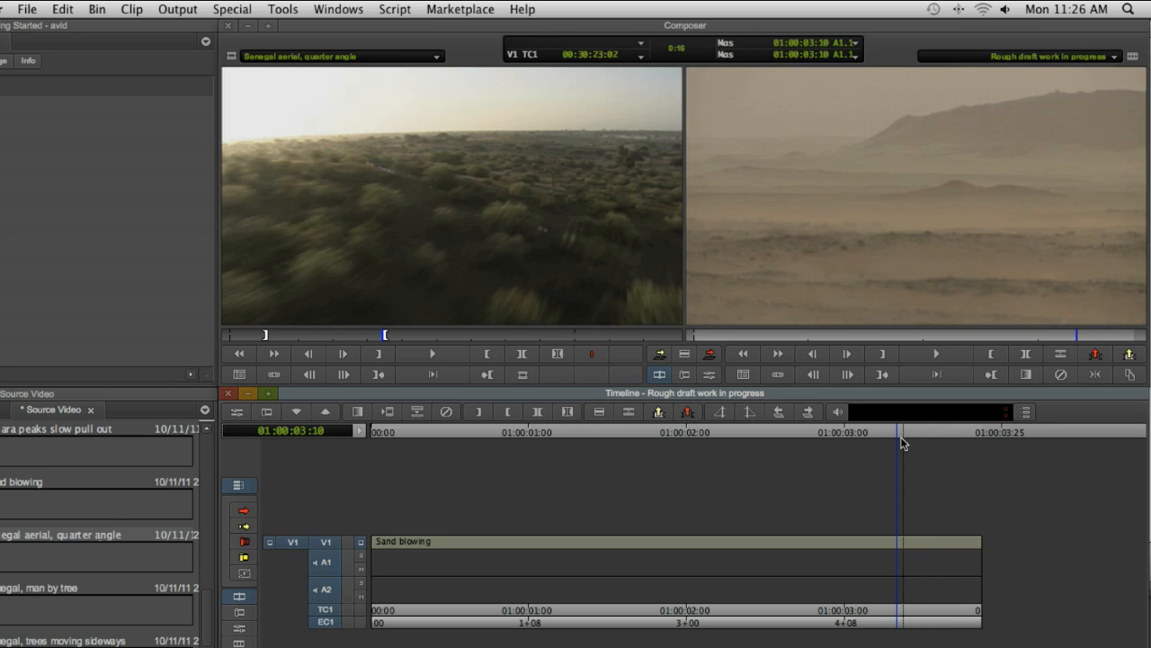